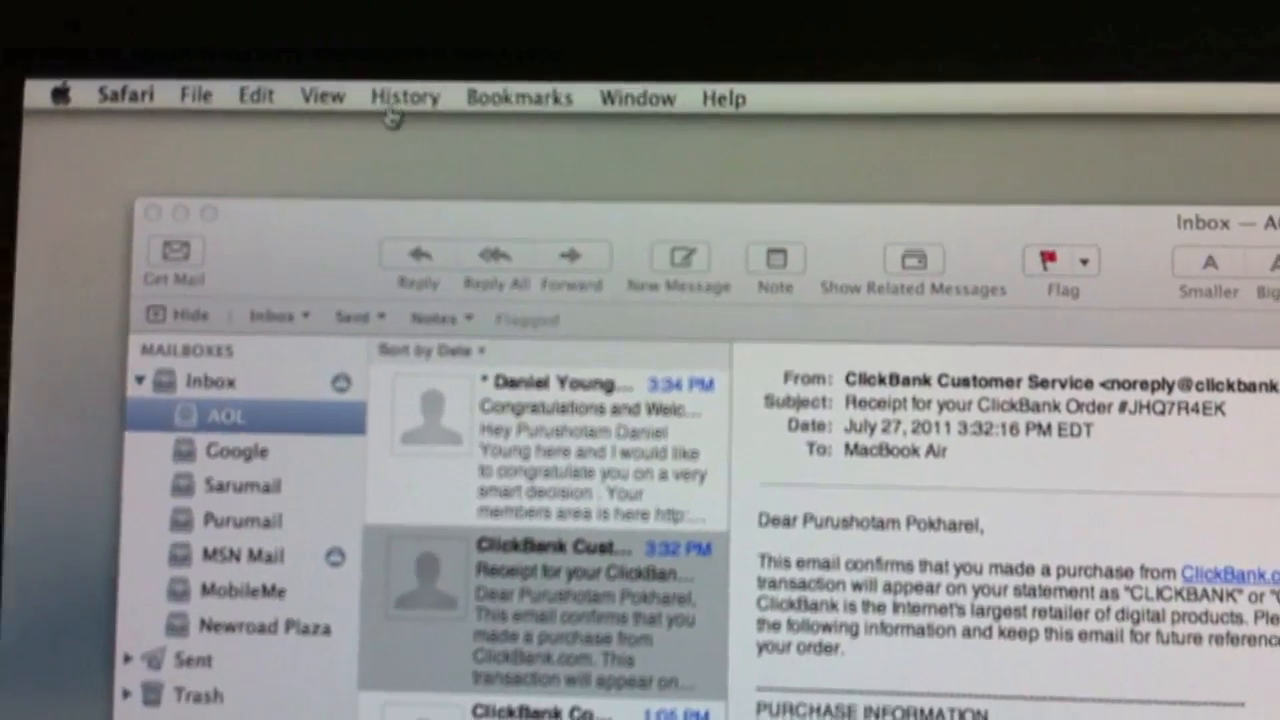
{"action": "scroll", "scroll_direction": "down", "scroll_amount": 3}
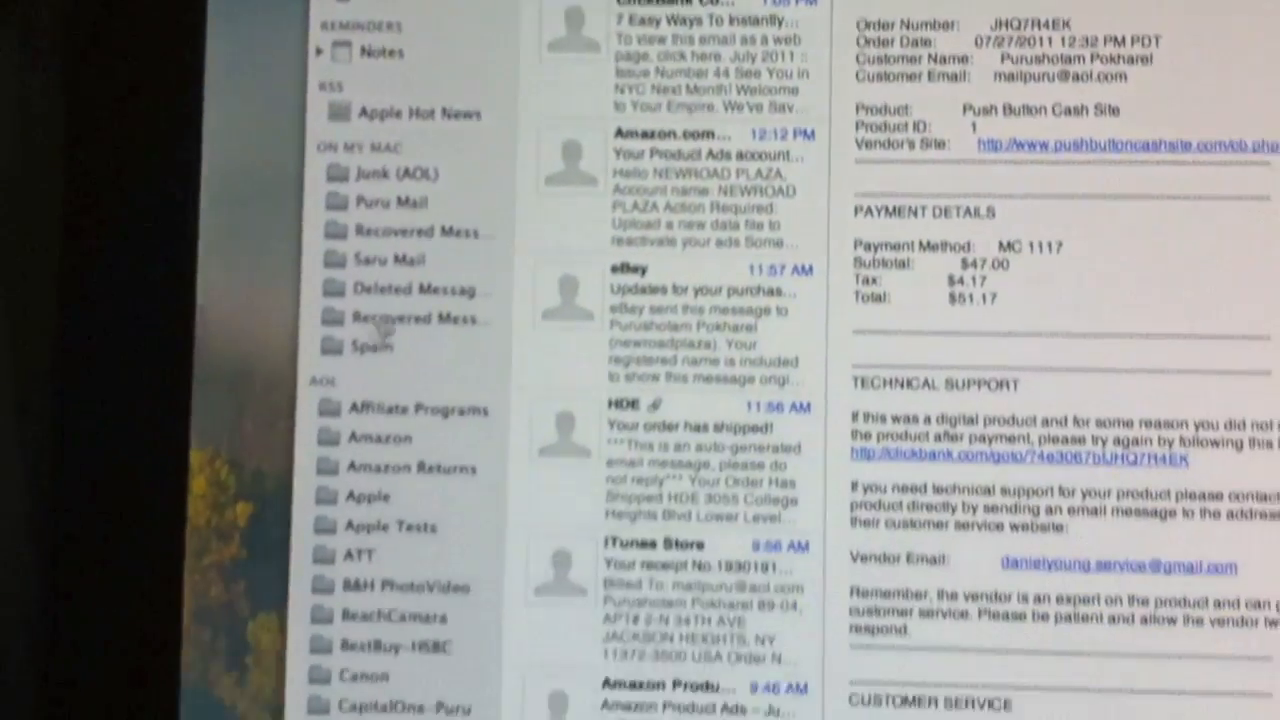
{"action": "scroll", "scroll_direction": "down", "scroll_amount": 3}
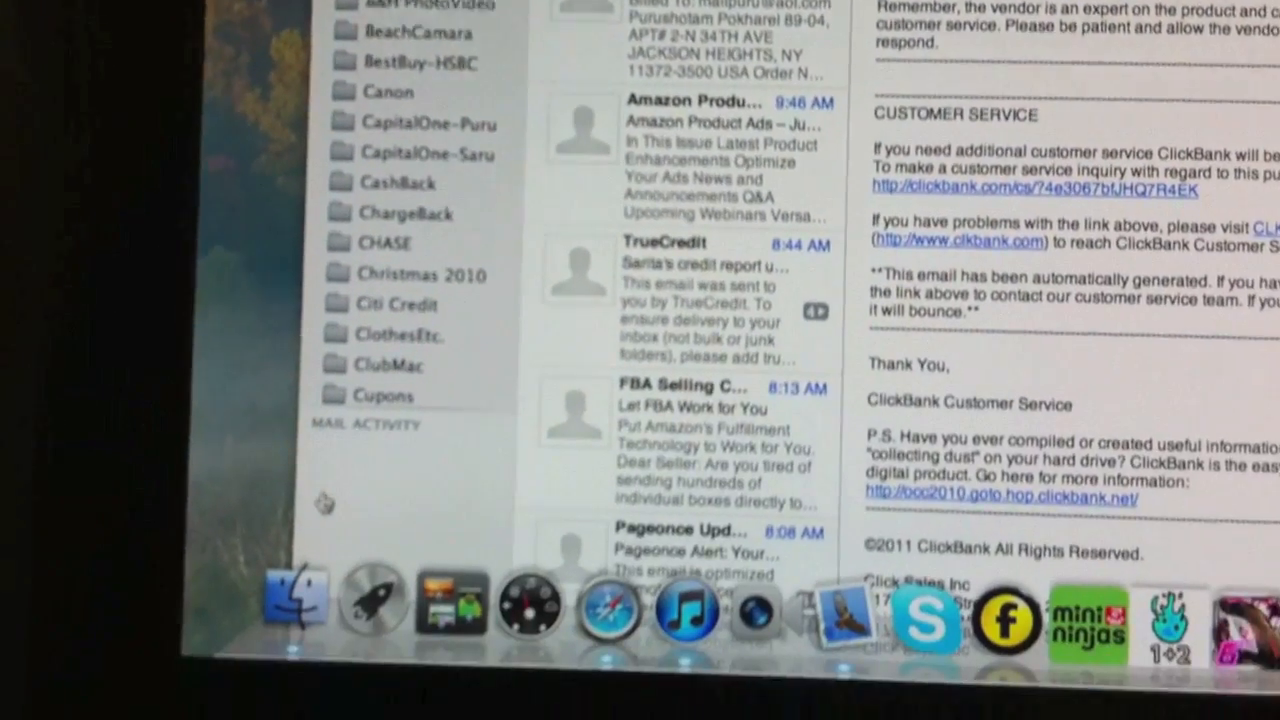